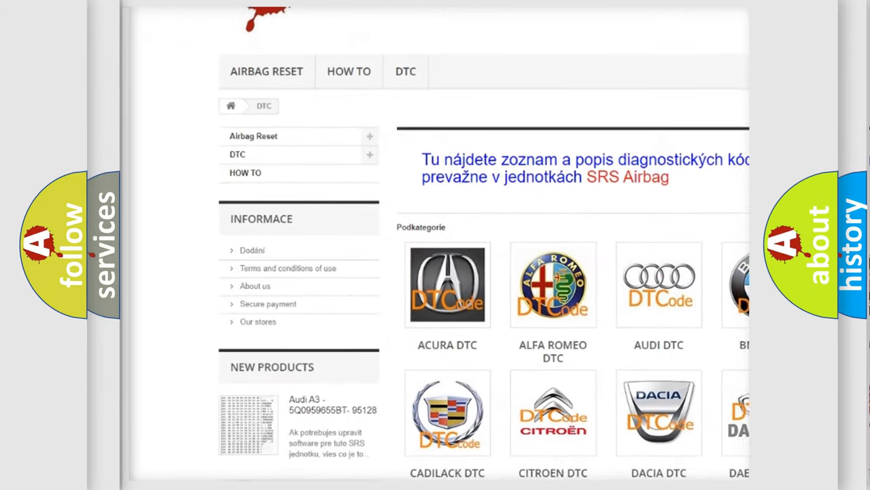
scroll(down, 3)
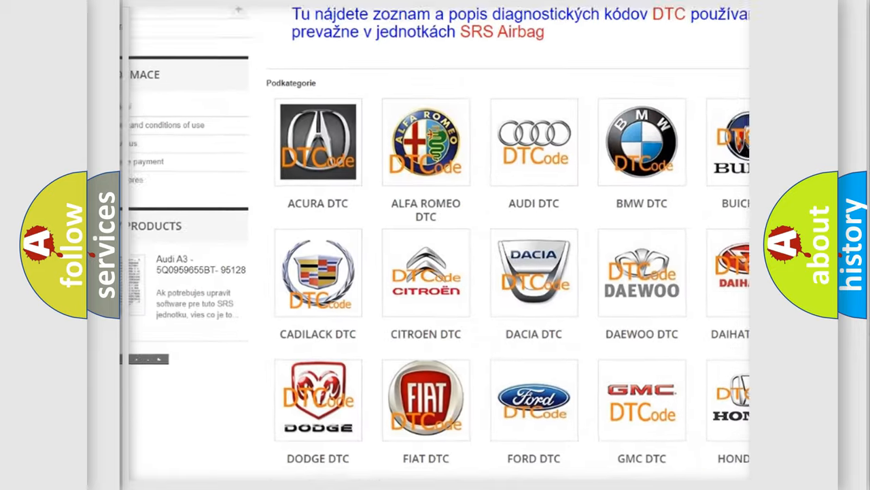
scroll(down, 3)
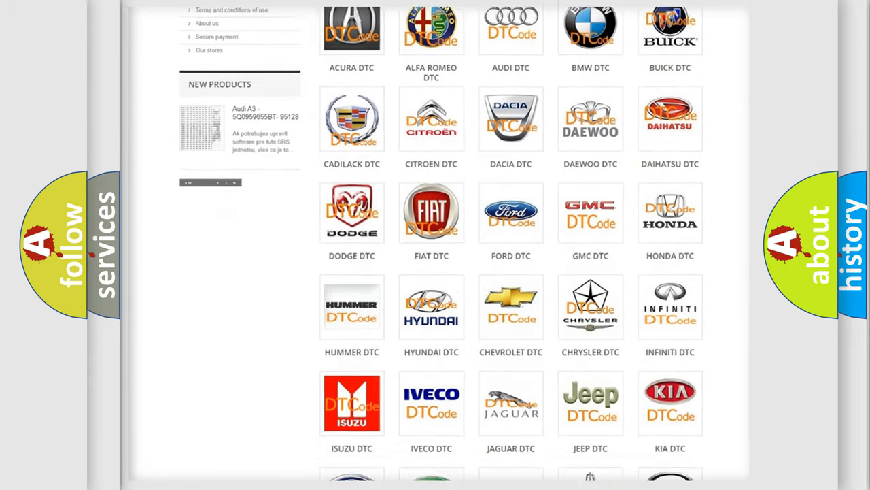
scroll(down, 3)
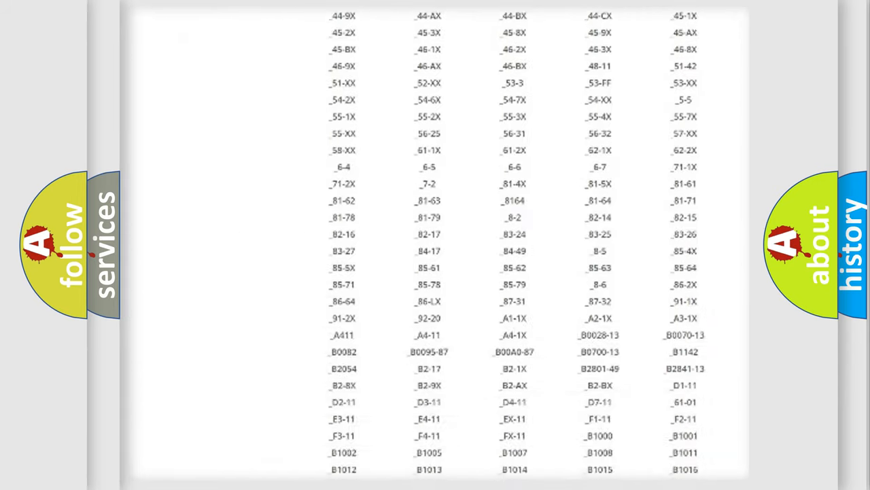
scroll(down, 3)
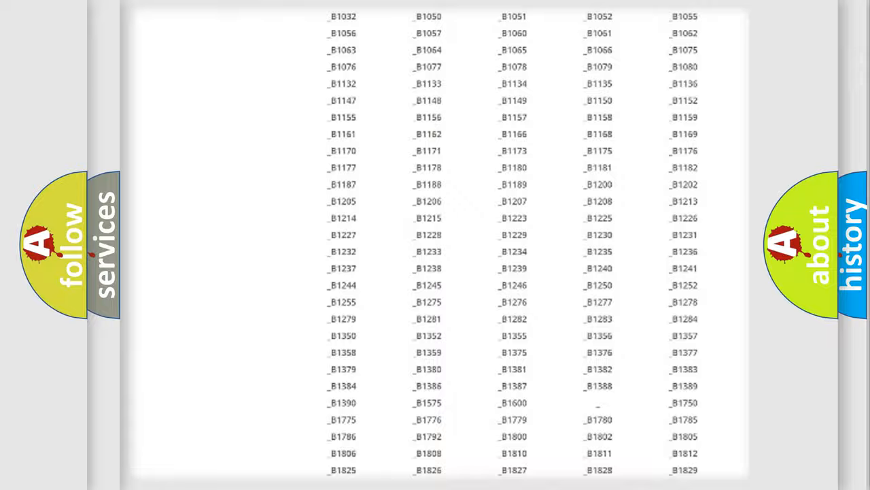